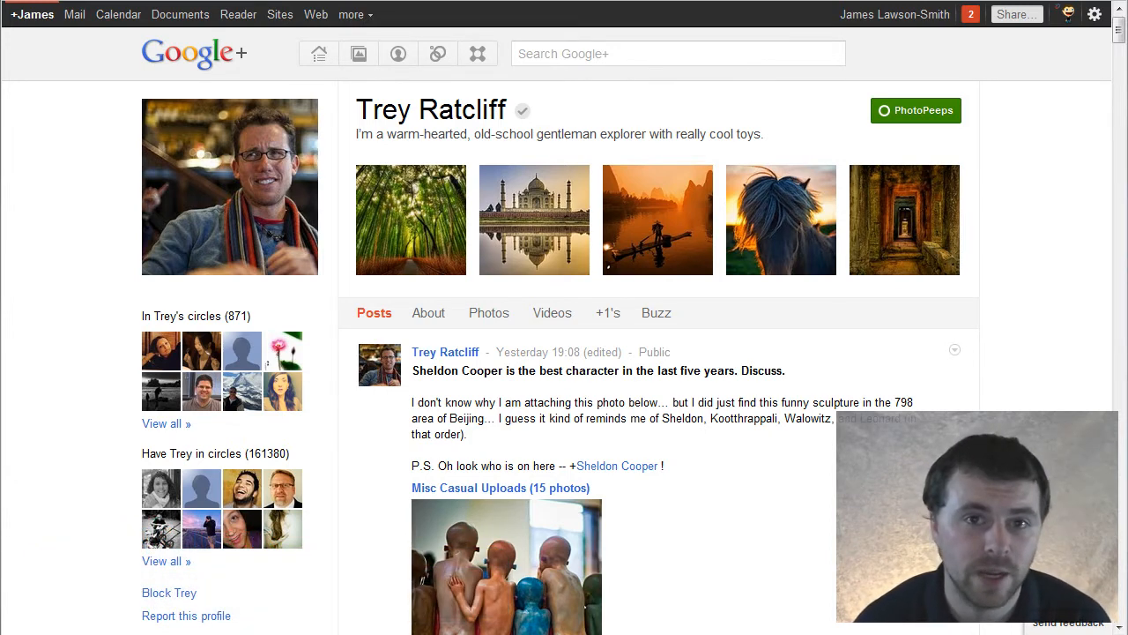
# Scroll to the factory photo post and bring up the photo's context menu in the viewer
pyautogui.scroll(-3)
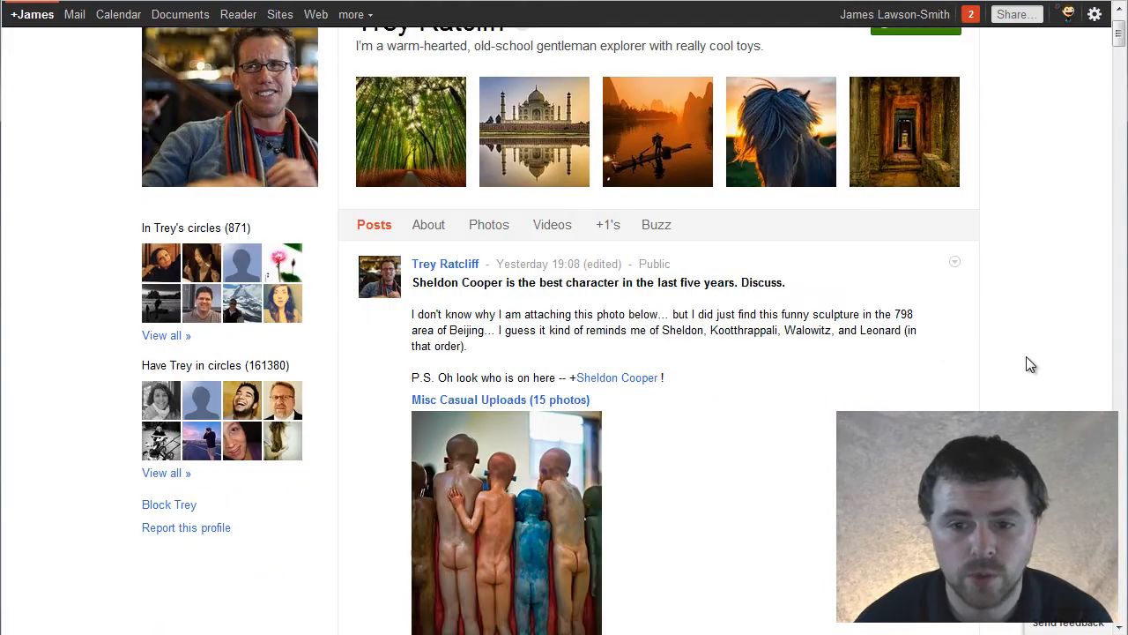
pyautogui.scroll(-3)
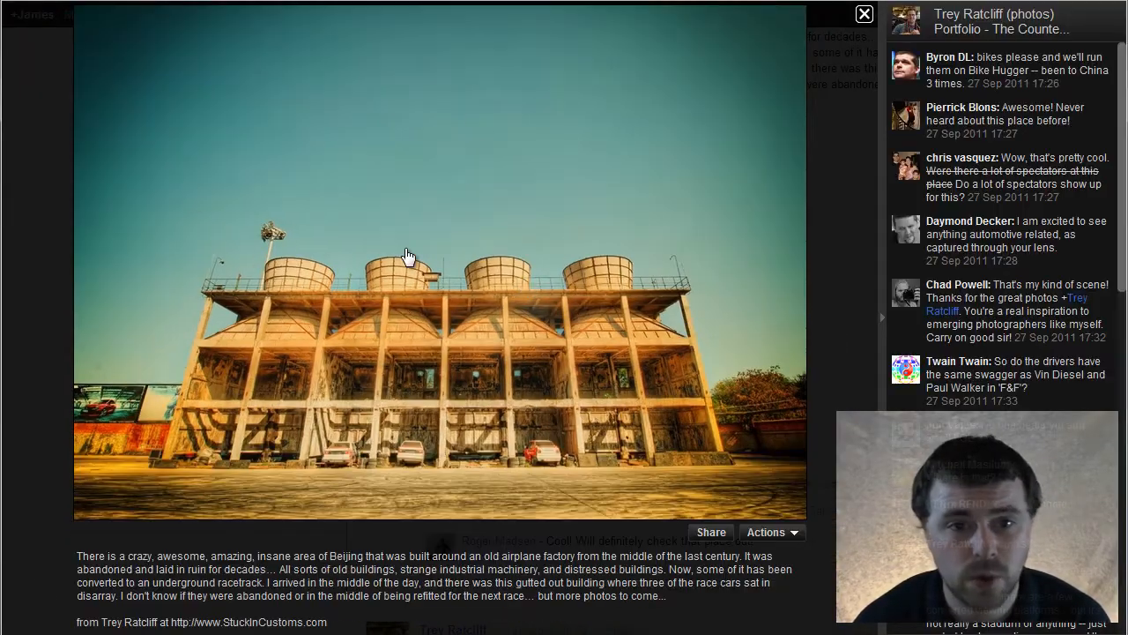
pyautogui.moveTo(518, 219)
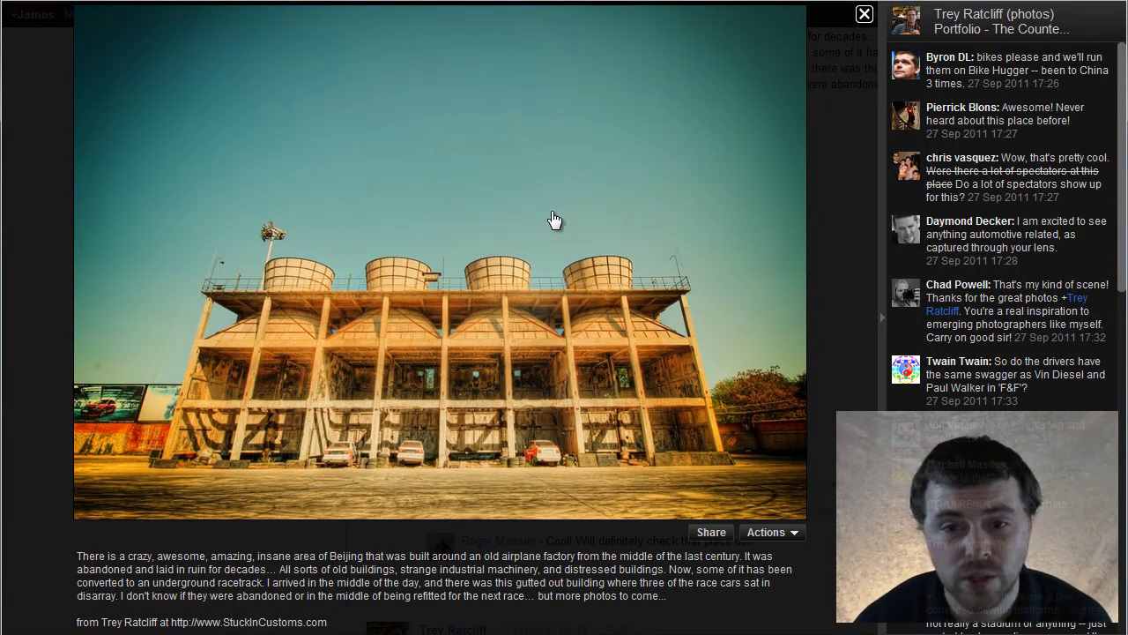
pyautogui.moveTo(467, 334)
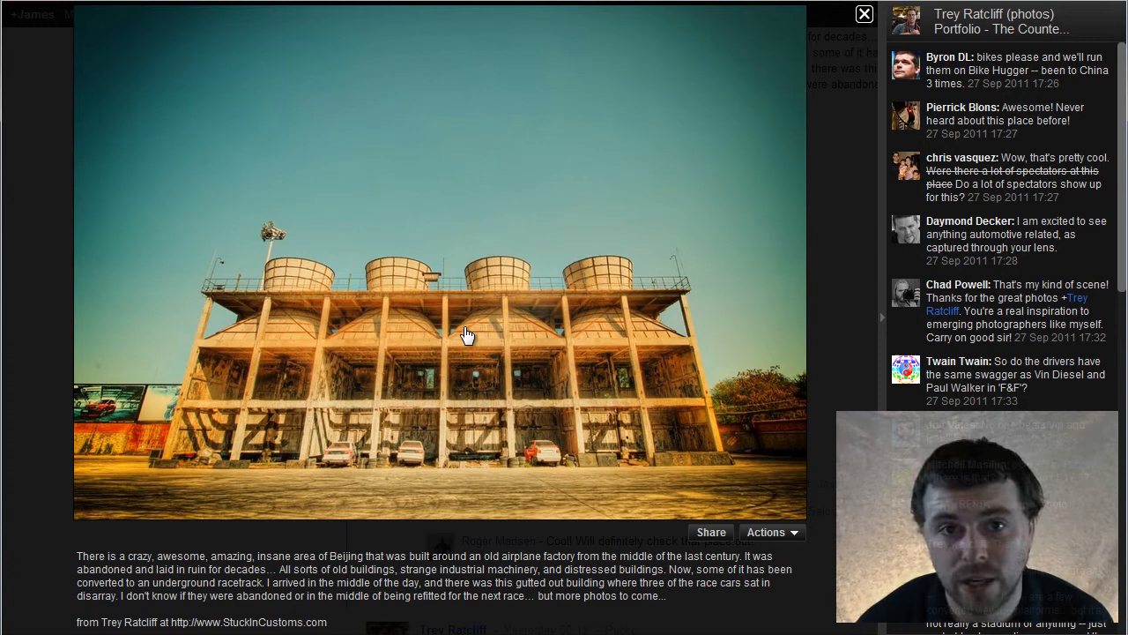
pyautogui.moveTo(504, 355)
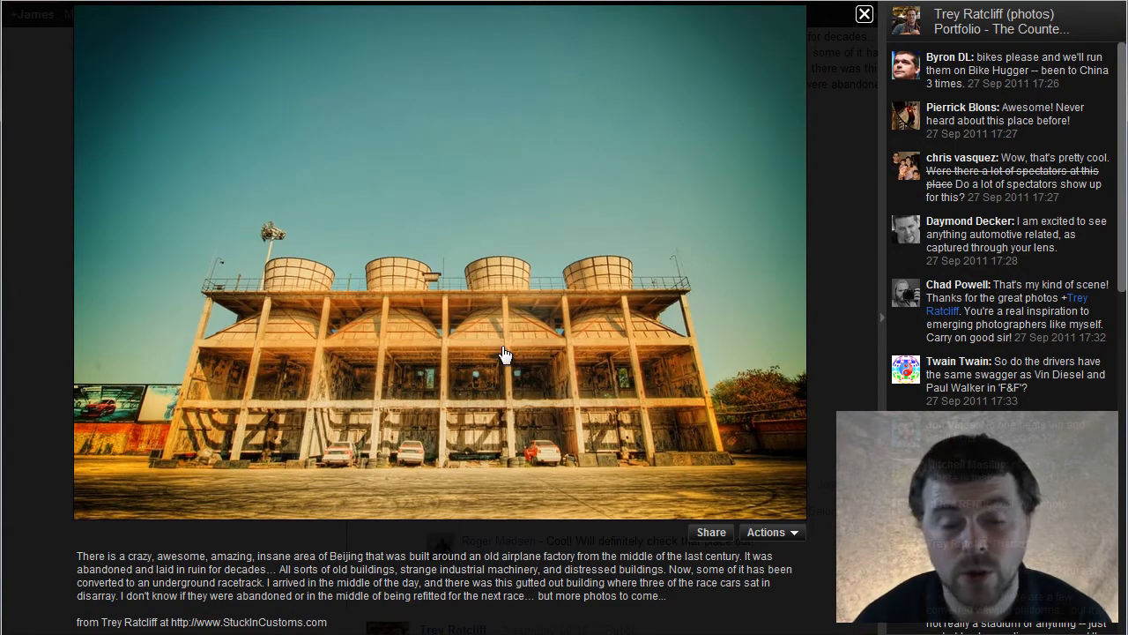
pyautogui.moveTo(465, 302)
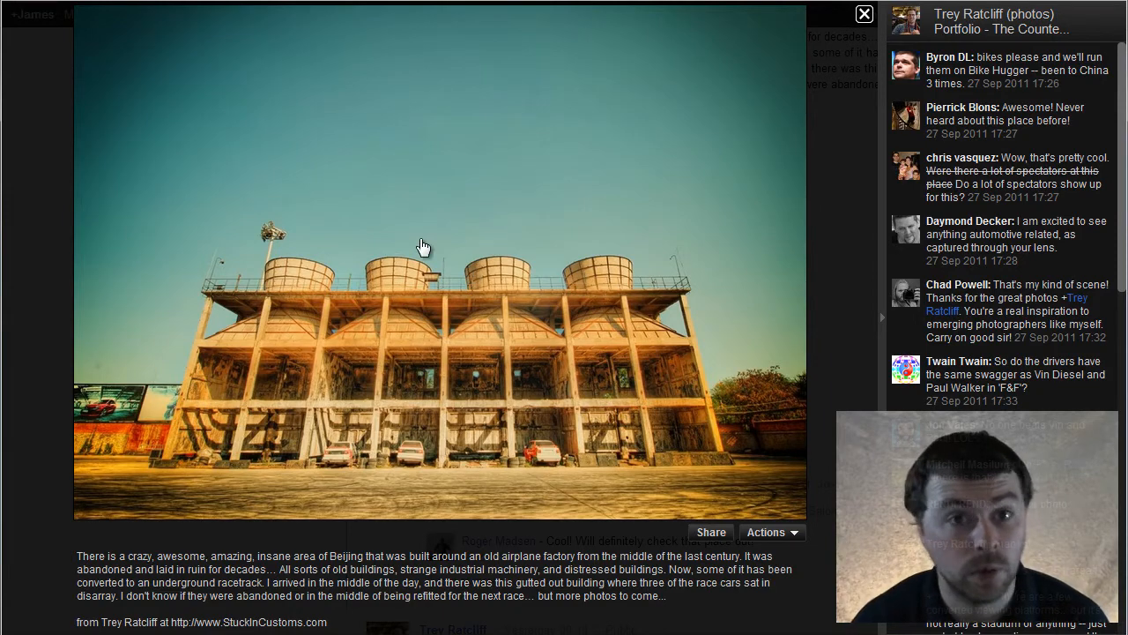
pyautogui.moveTo(386, 145)
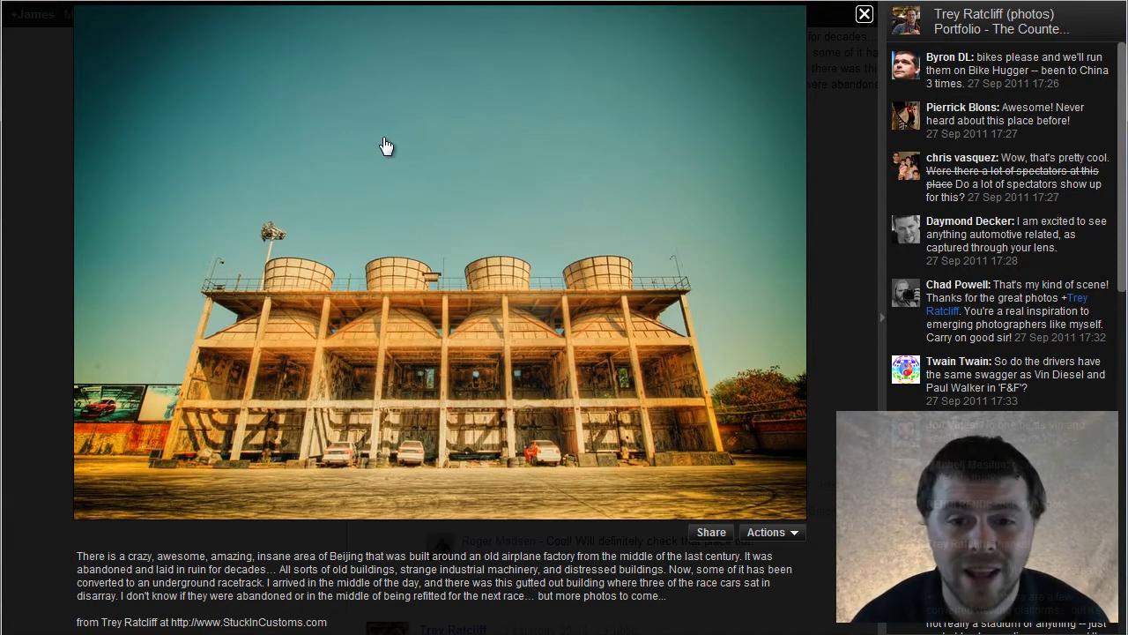
pyautogui.rightClick(384, 145)
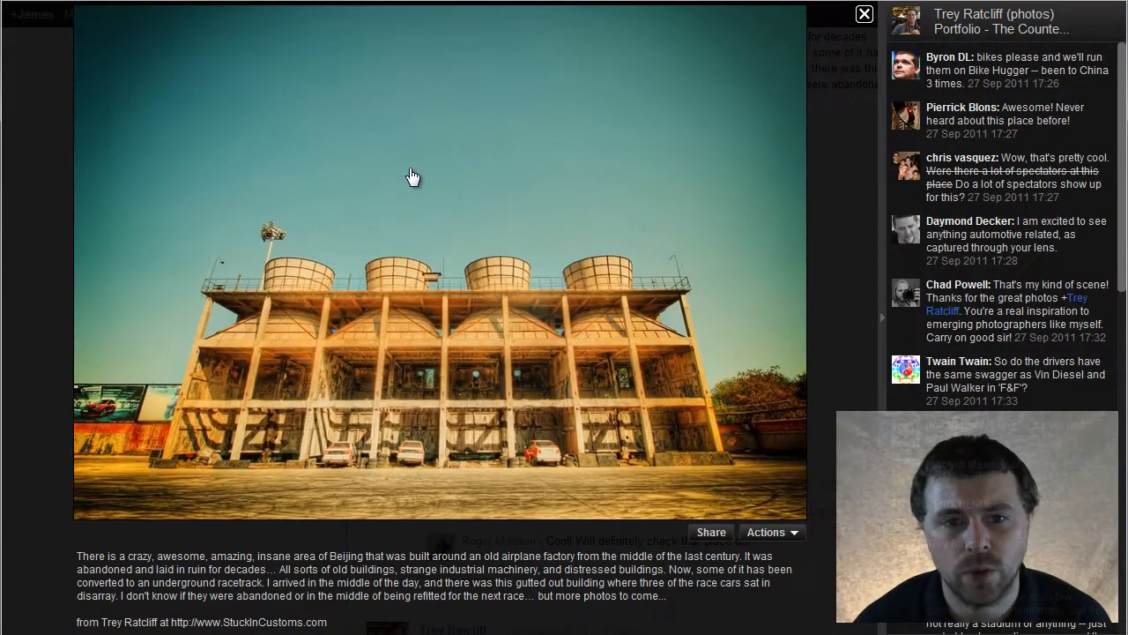
pyautogui.moveTo(423, 165)
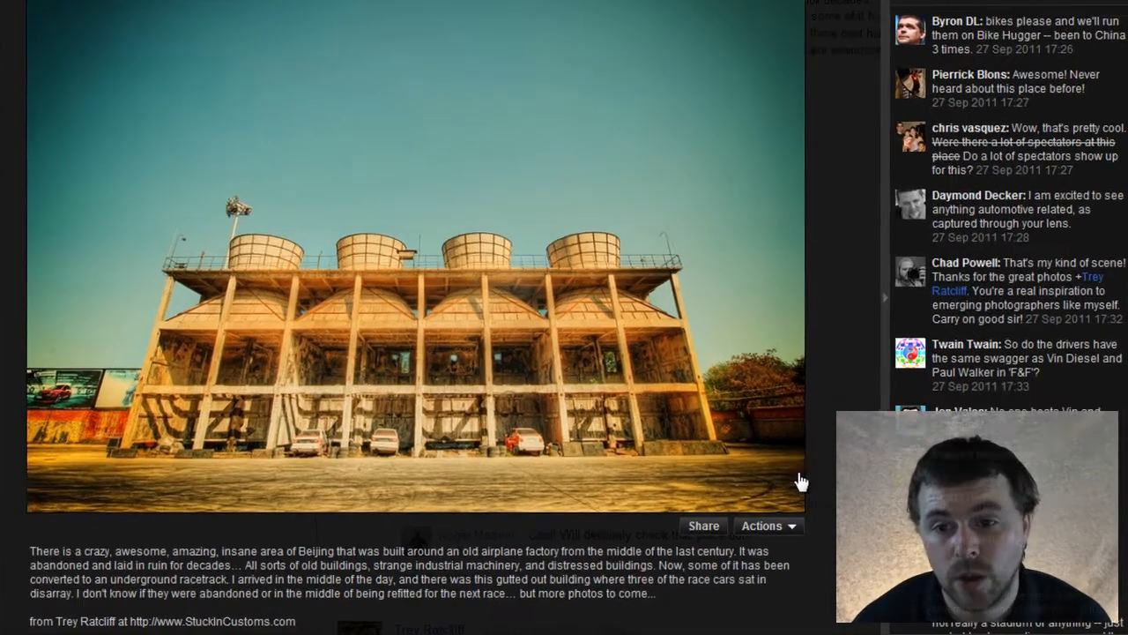
# Download the full-size jpg of the factory photo via Actions > Download full size
pyautogui.click(761, 525)
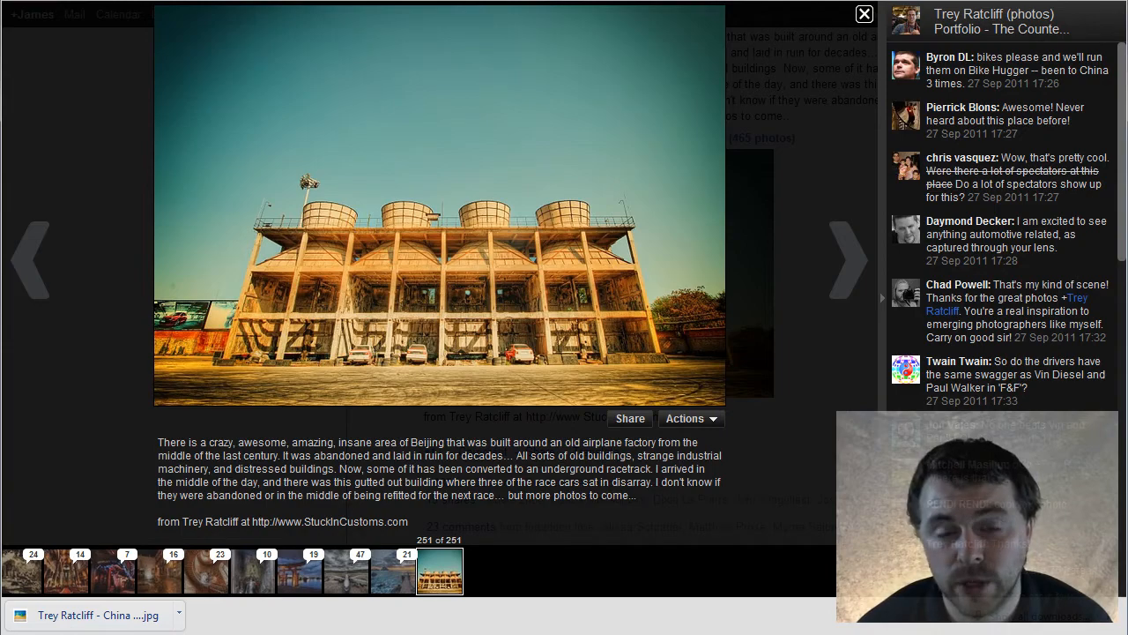
# Close the lightbox and go to the Google+ settings page from the gear menu
pyautogui.click(863, 14)
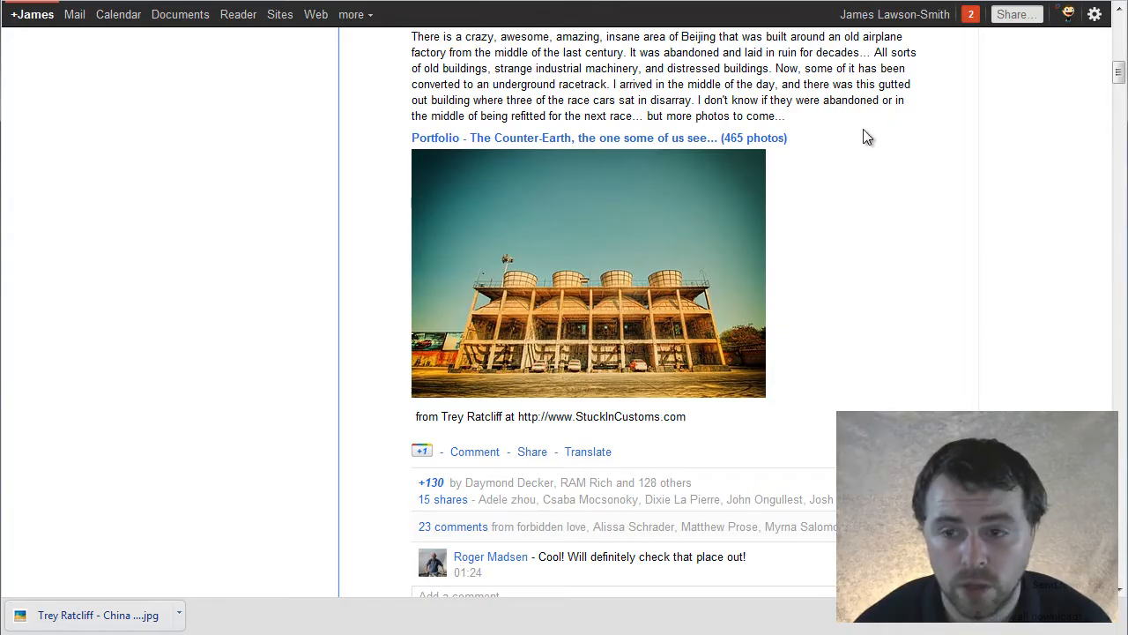
pyautogui.moveTo(874, 215)
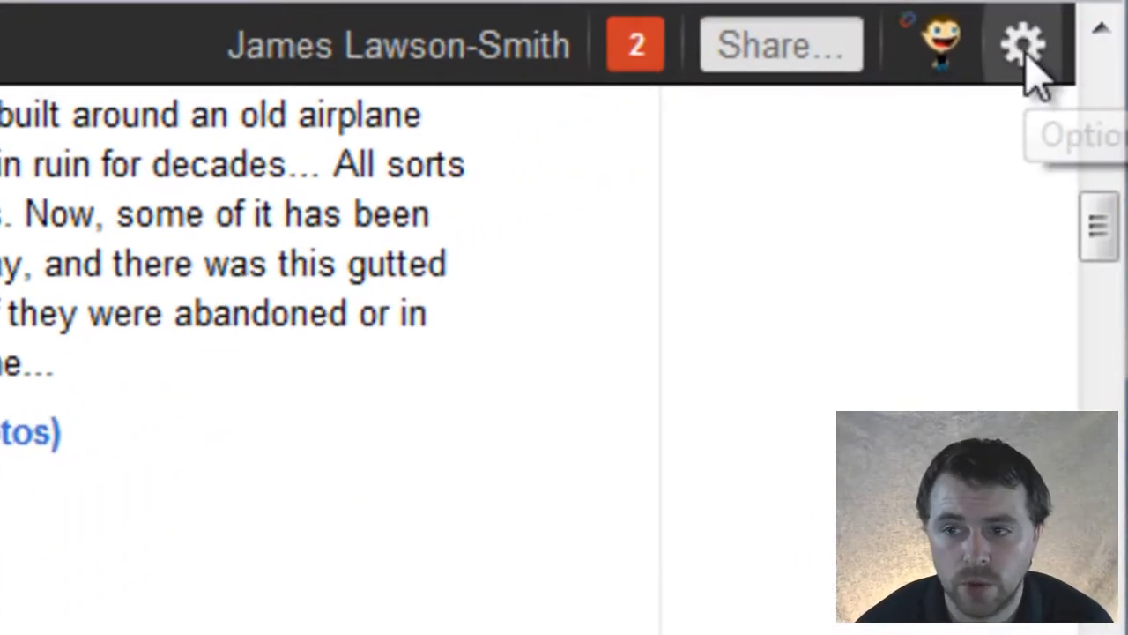
pyautogui.click(1022, 45)
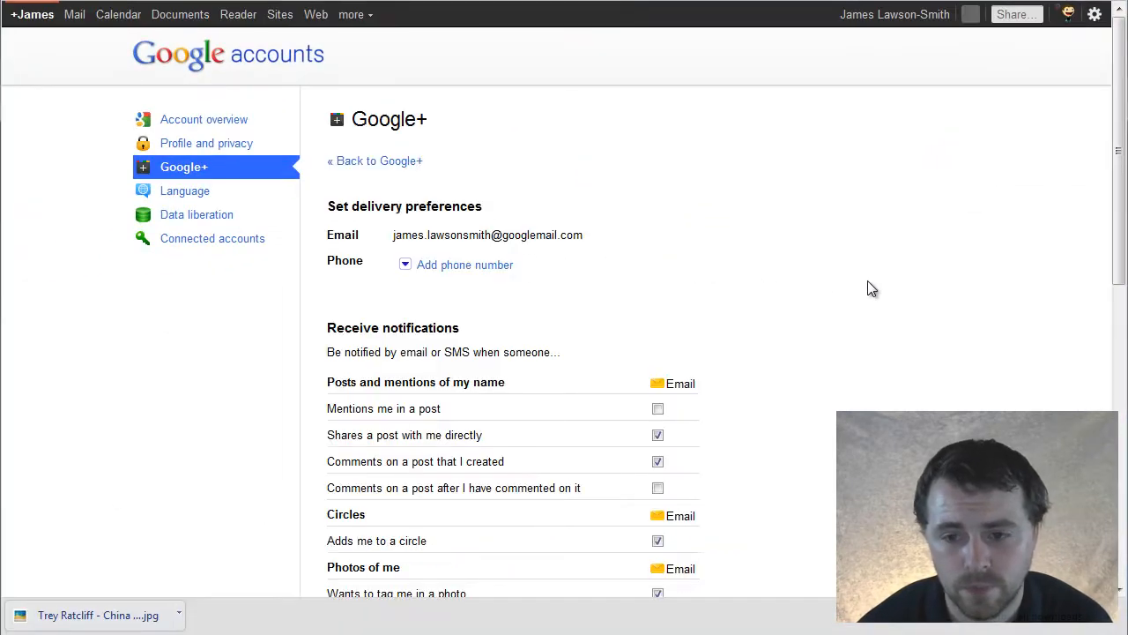
# In the Photos section, tick then untick 'Allow viewers to download my photos'
pyautogui.scroll(-3)
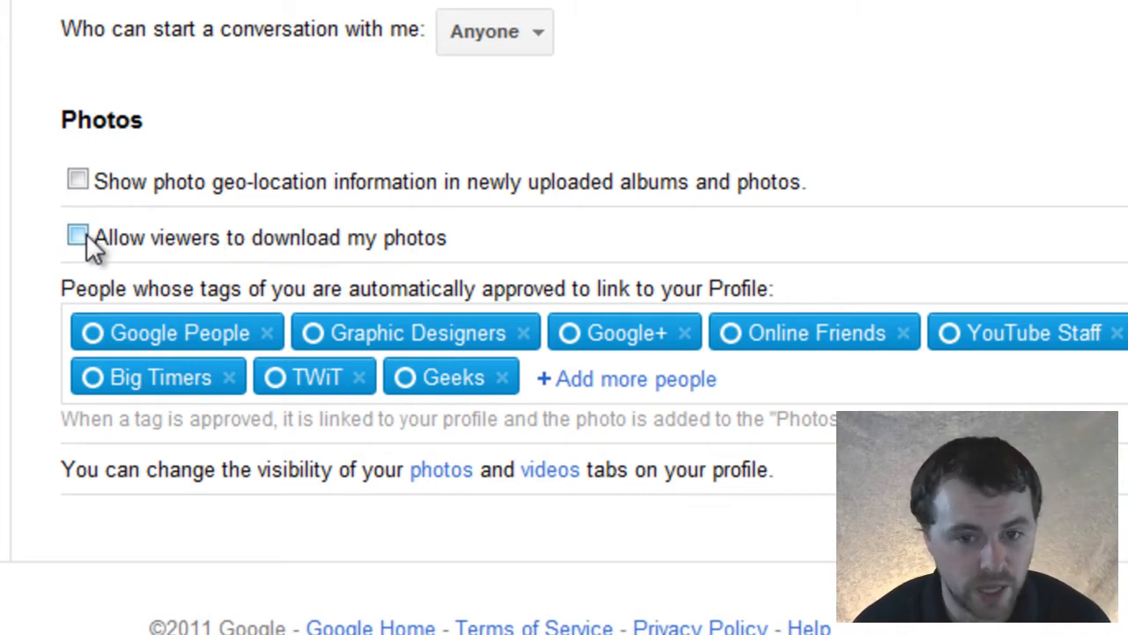
pyautogui.click(78, 236)
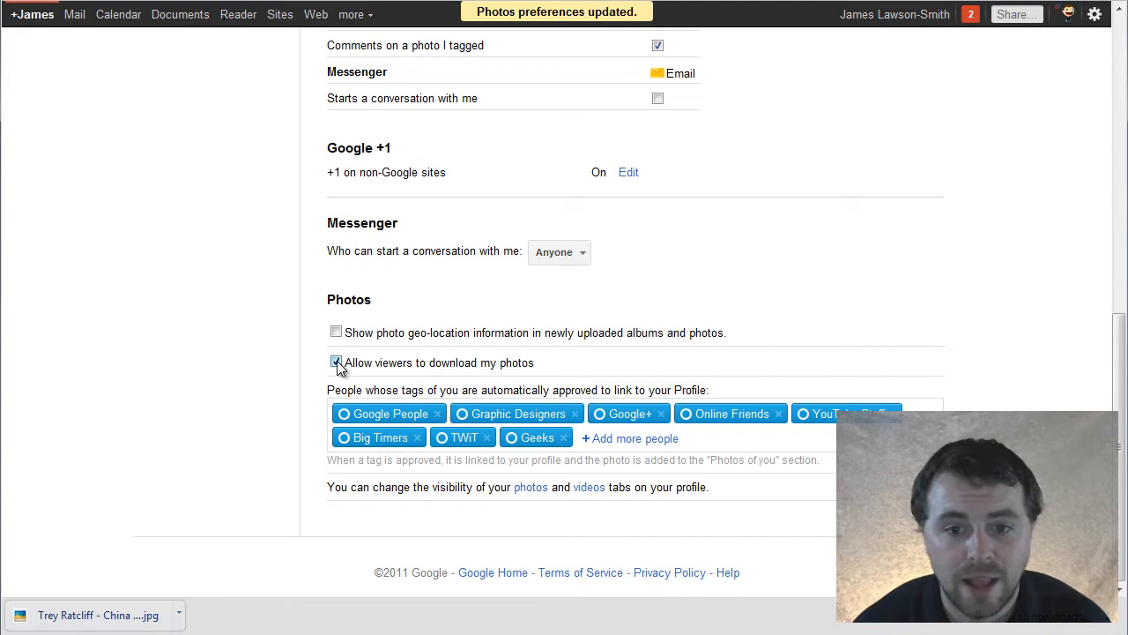
pyautogui.click(335, 363)
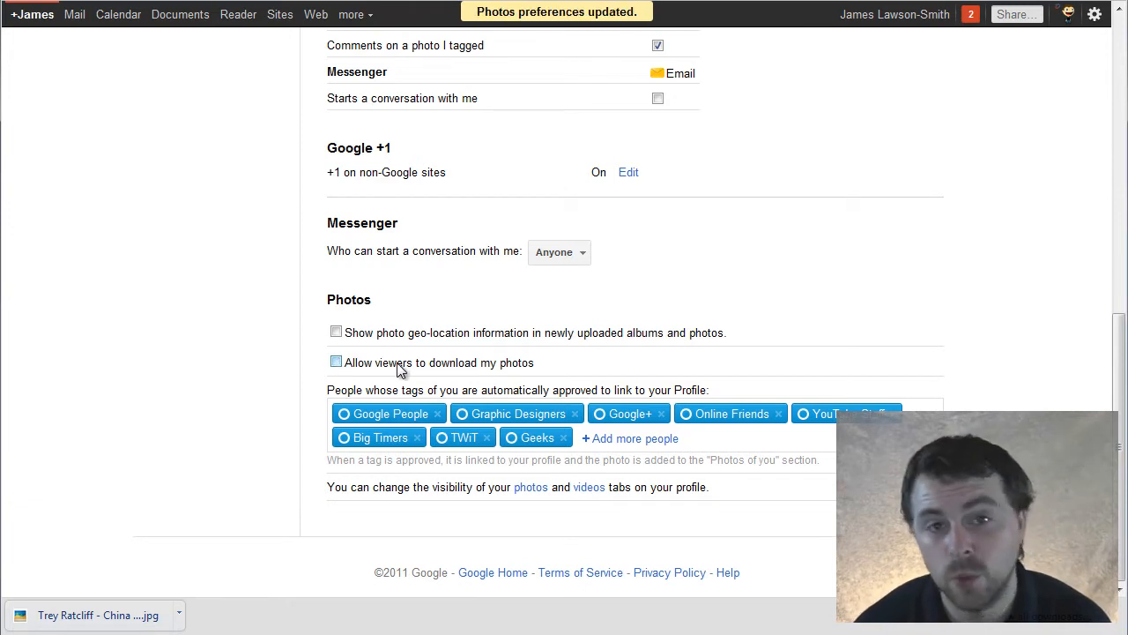